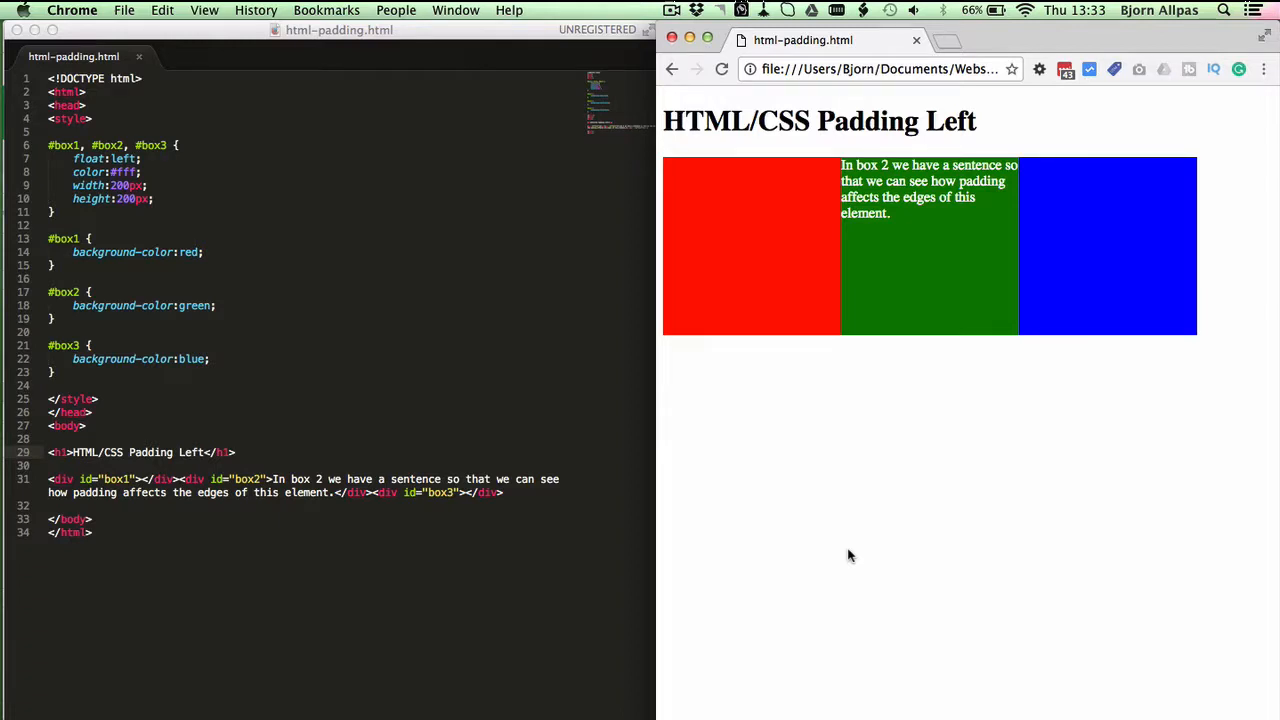
mouse_move(984, 221)
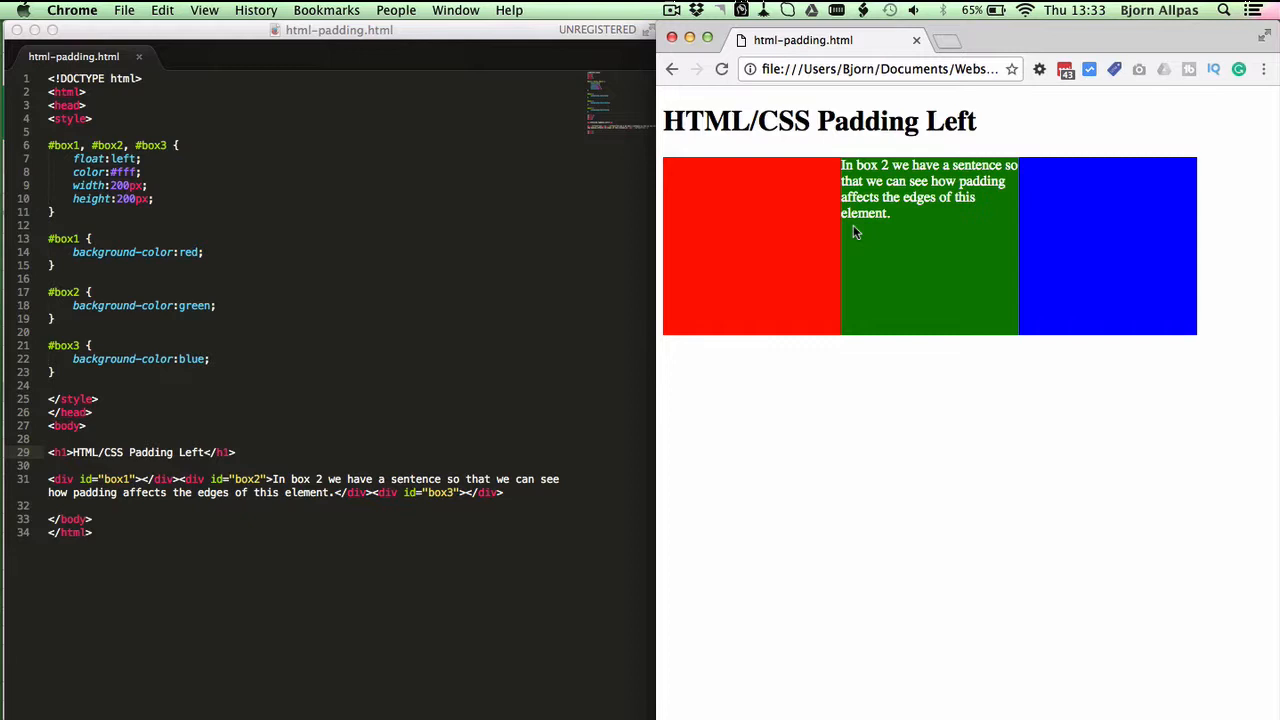
mouse_move(859, 267)
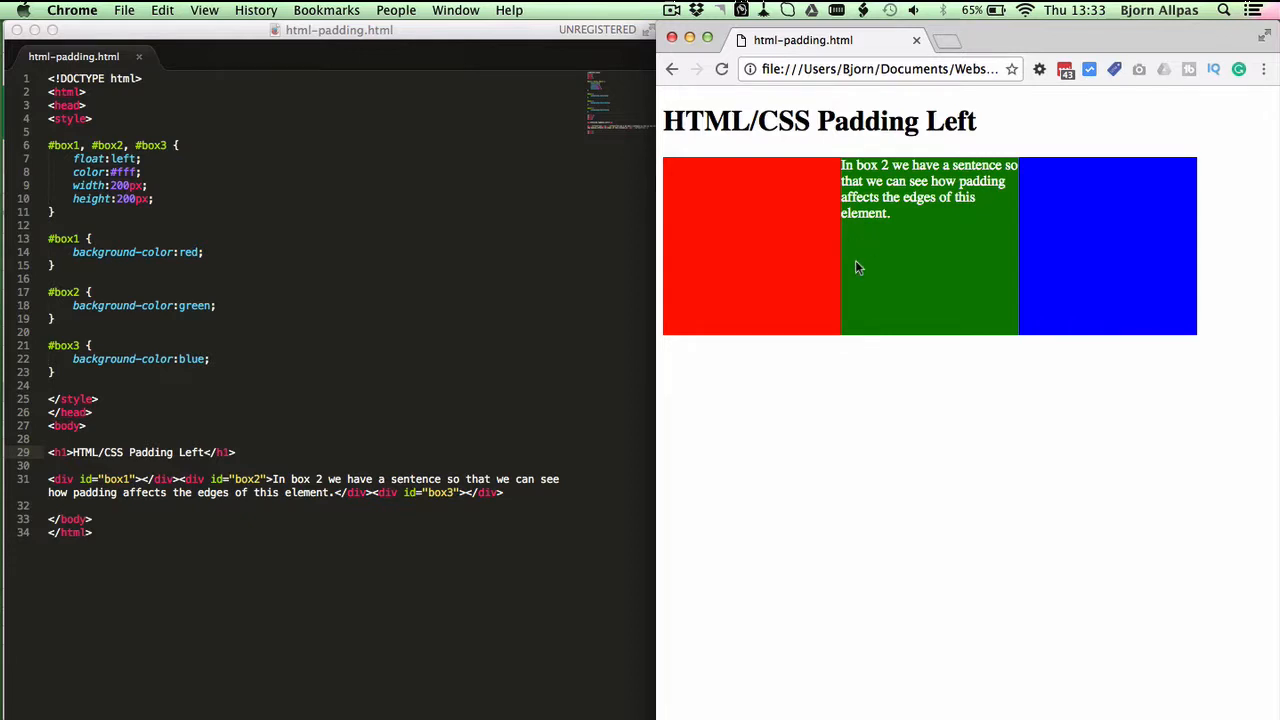
Add style="padding-left:50px;" after the id attribute in the box2 div tag
left_click(808, 253)
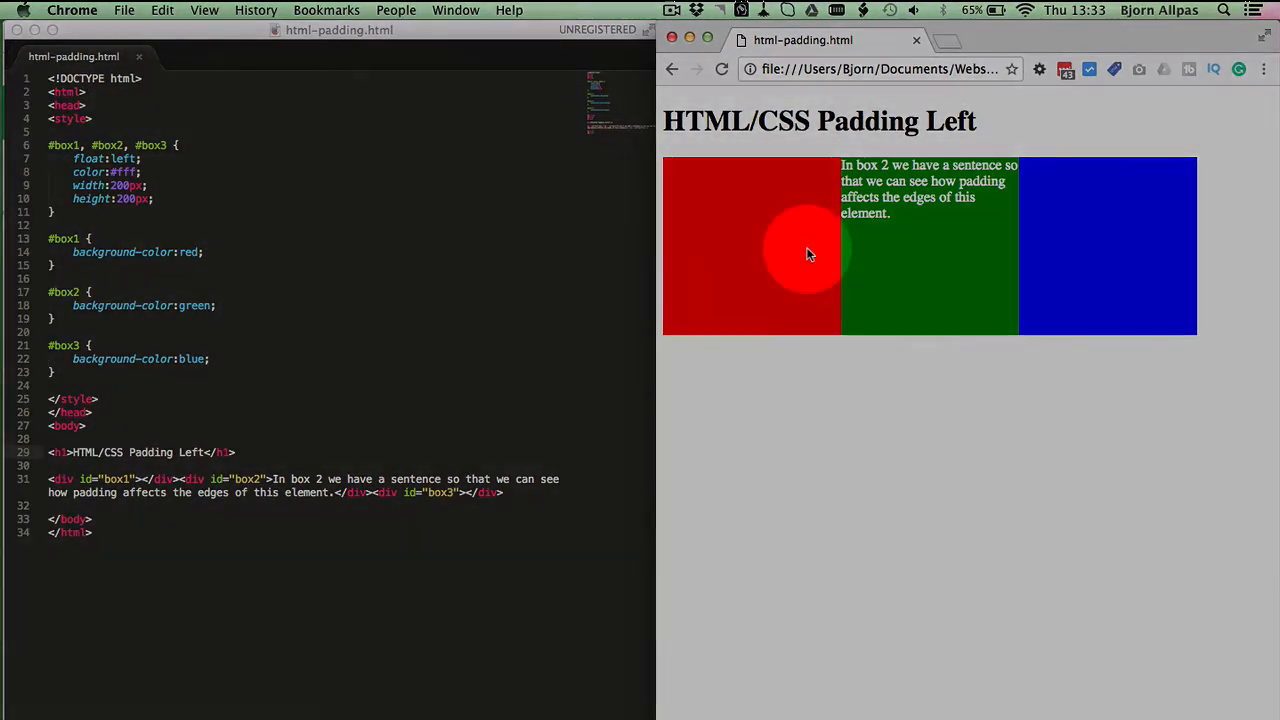
mouse_move(885, 256)
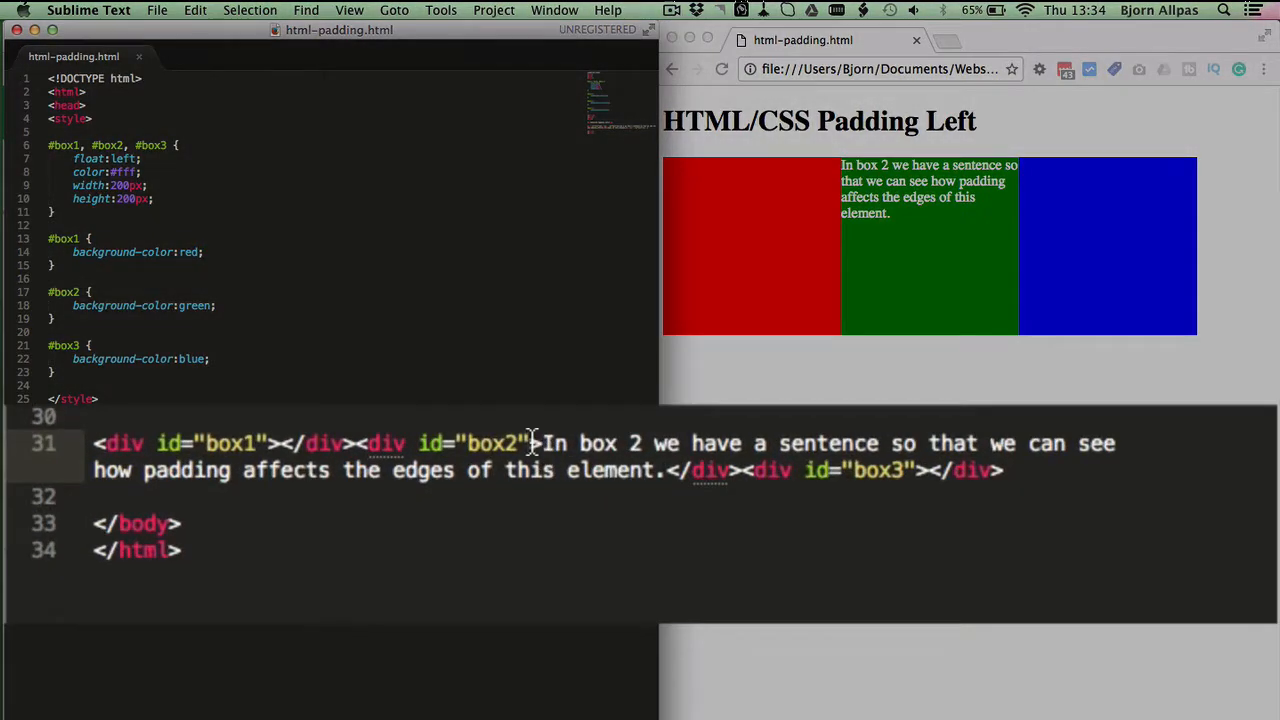
mouse_move(540, 485)
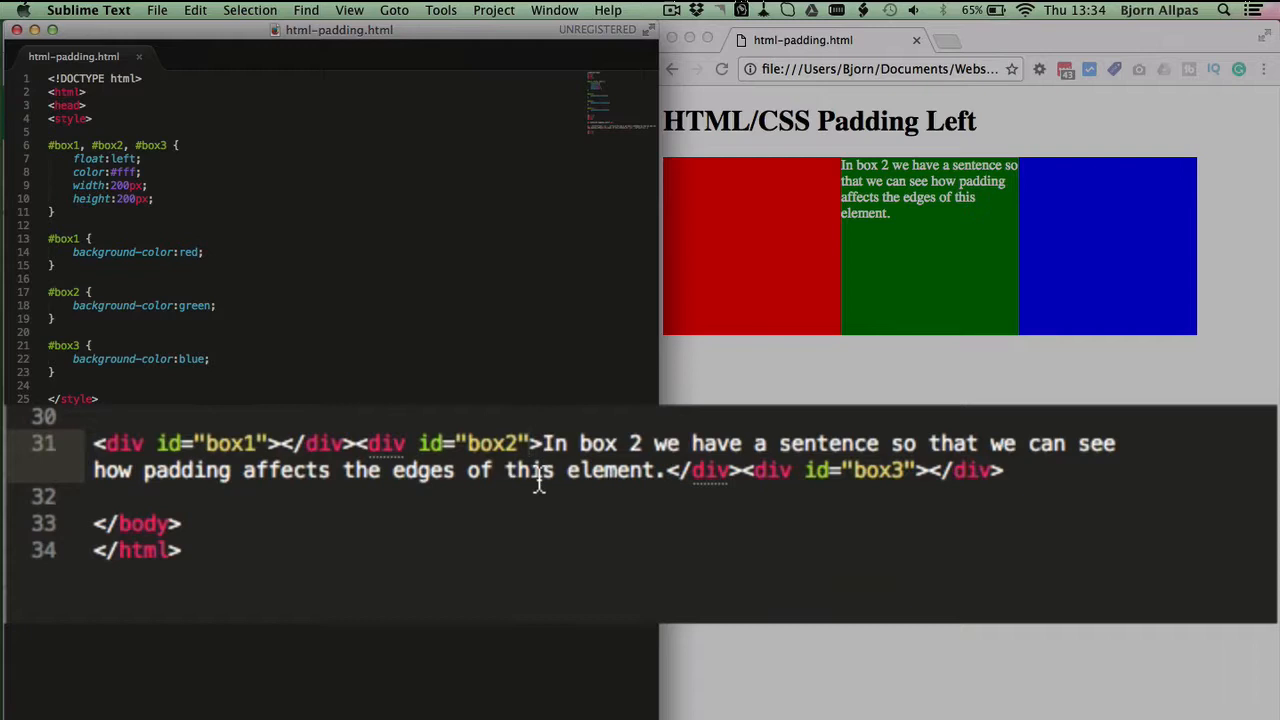
type("style=")
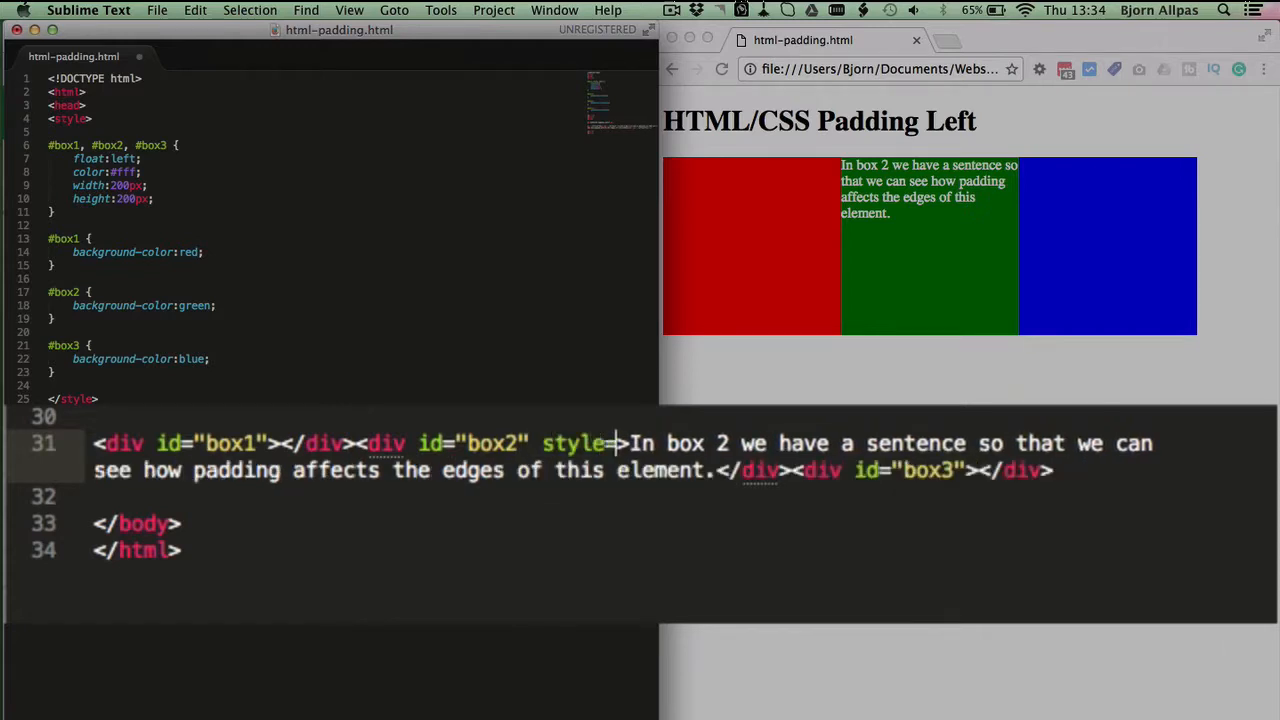
type("\"\"")
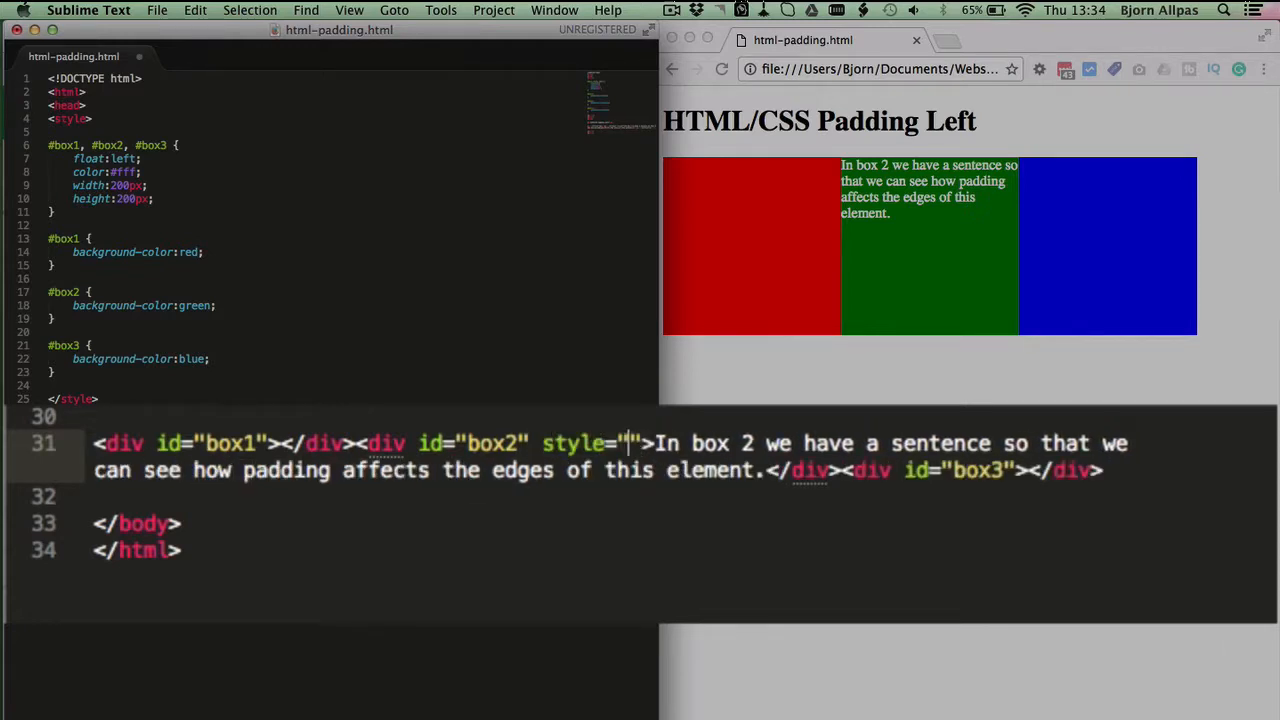
type("padding")
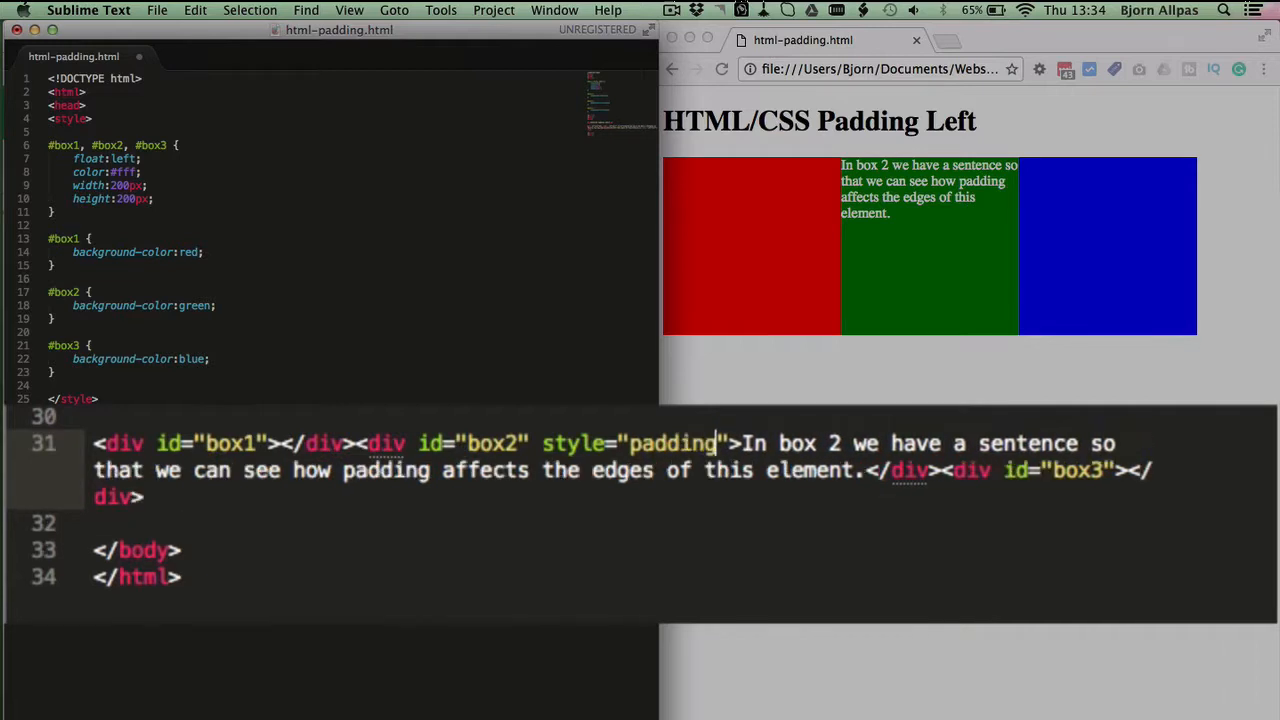
type("-left")
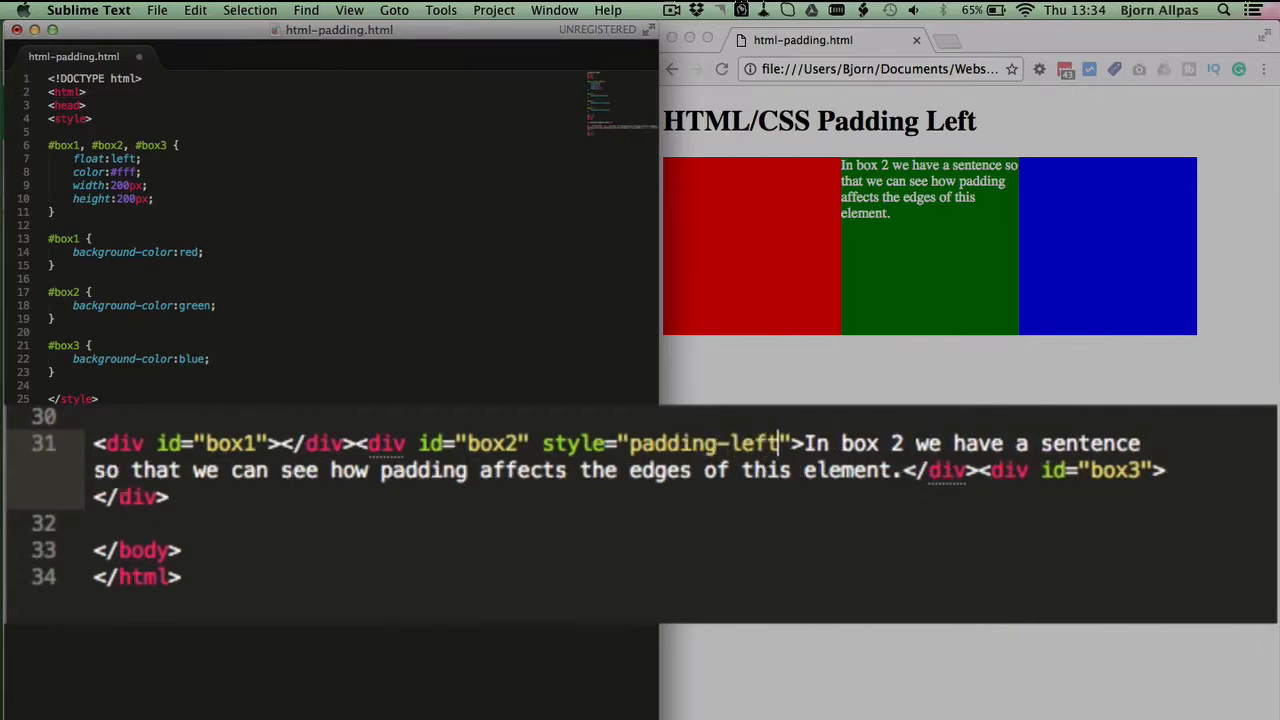
type(":")
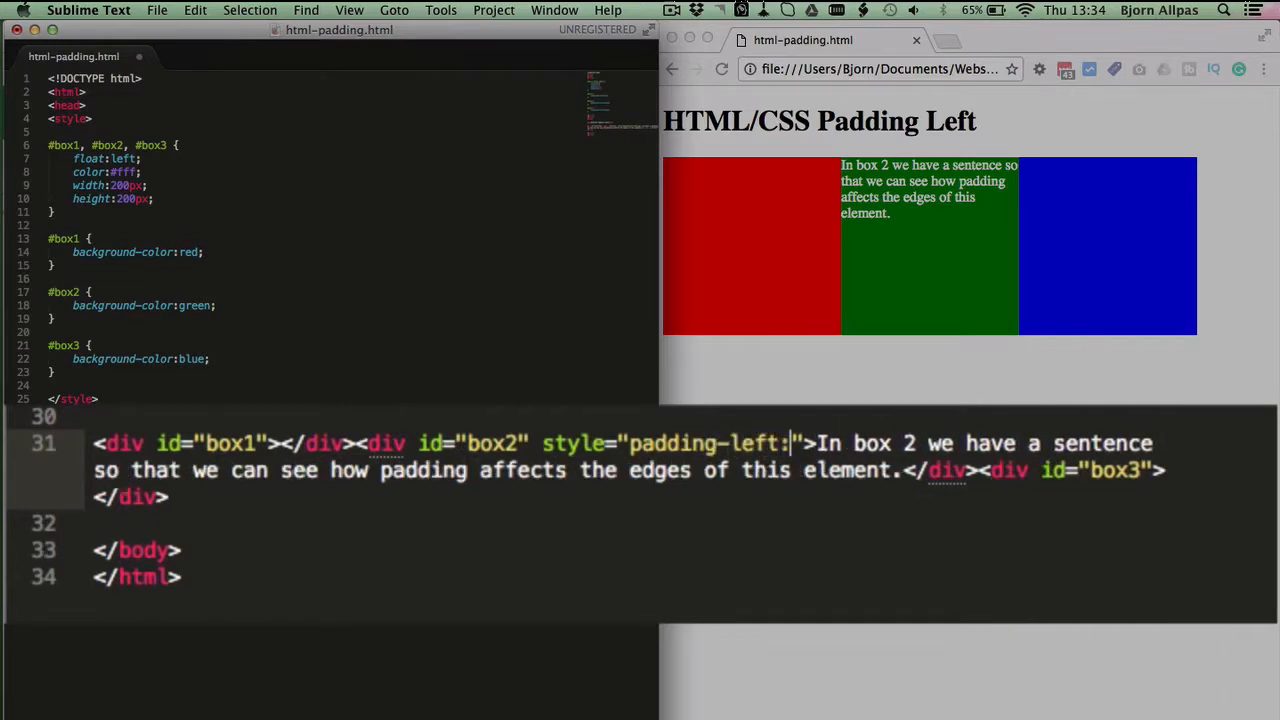
type("50px")
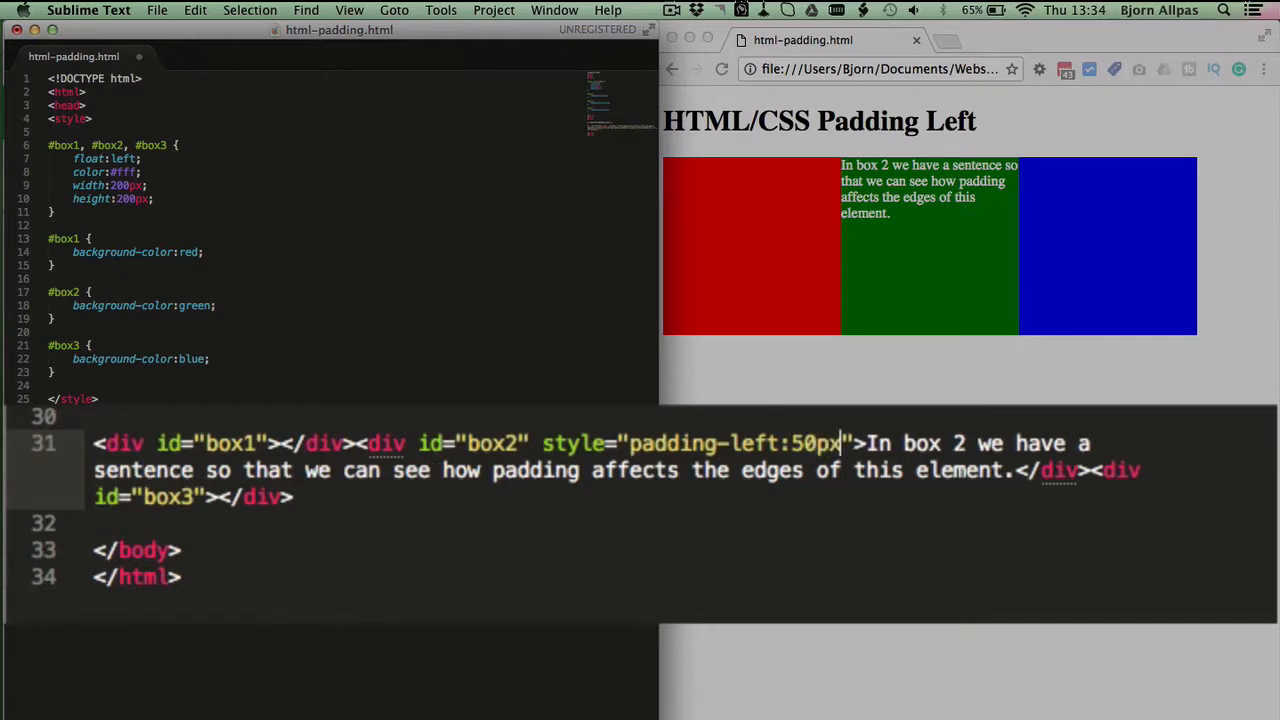
type(";")
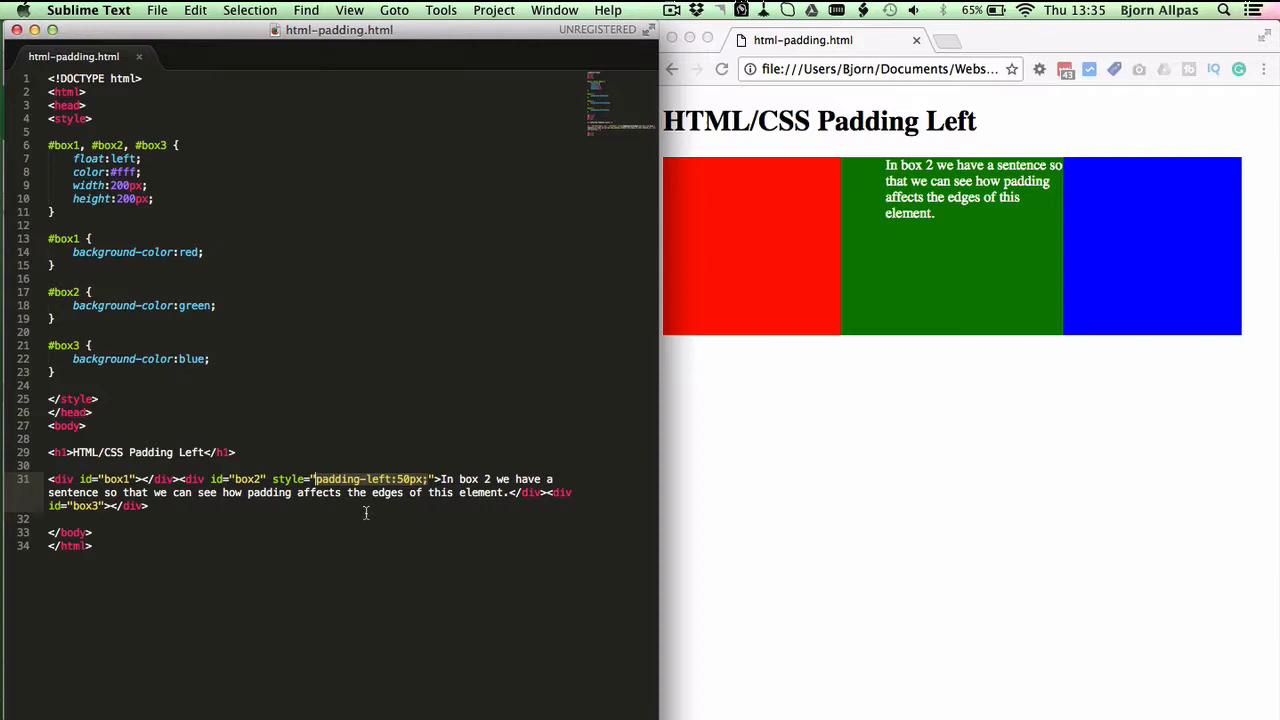
mouse_move(379, 506)
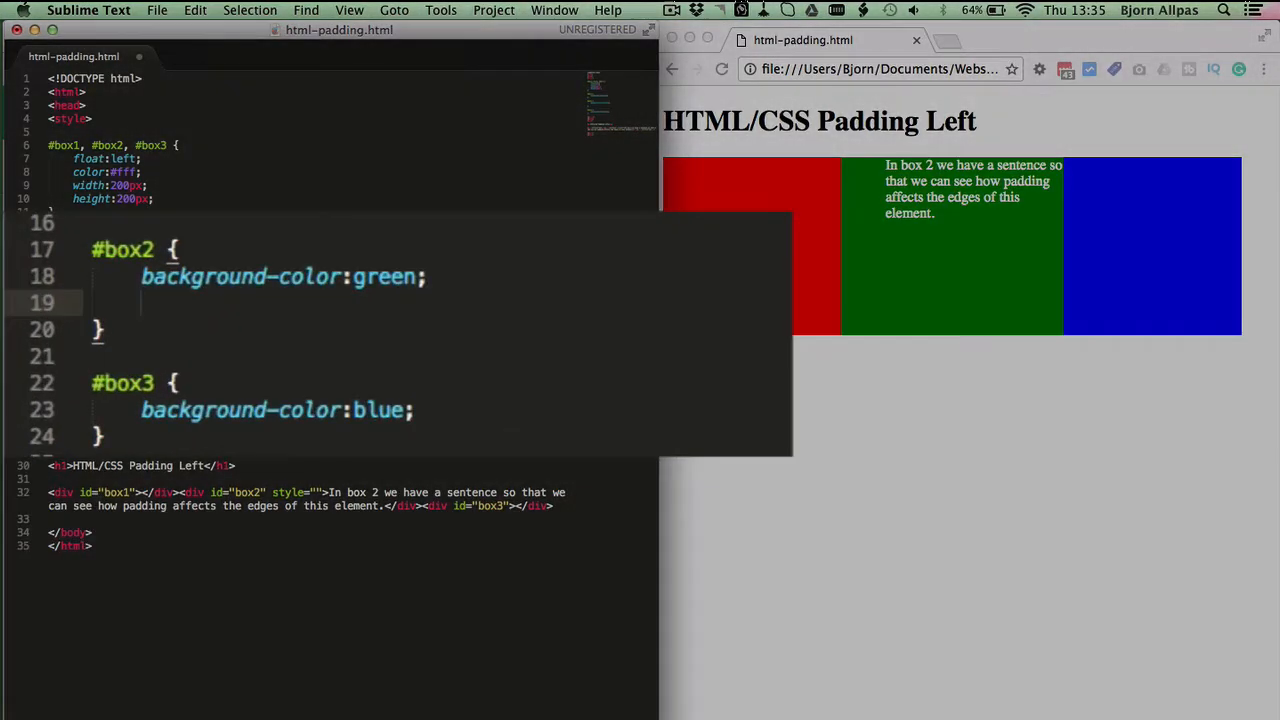
Add padding-left:50px; as a new line in the #box2 CSS rule
type("padding-left:50px;")
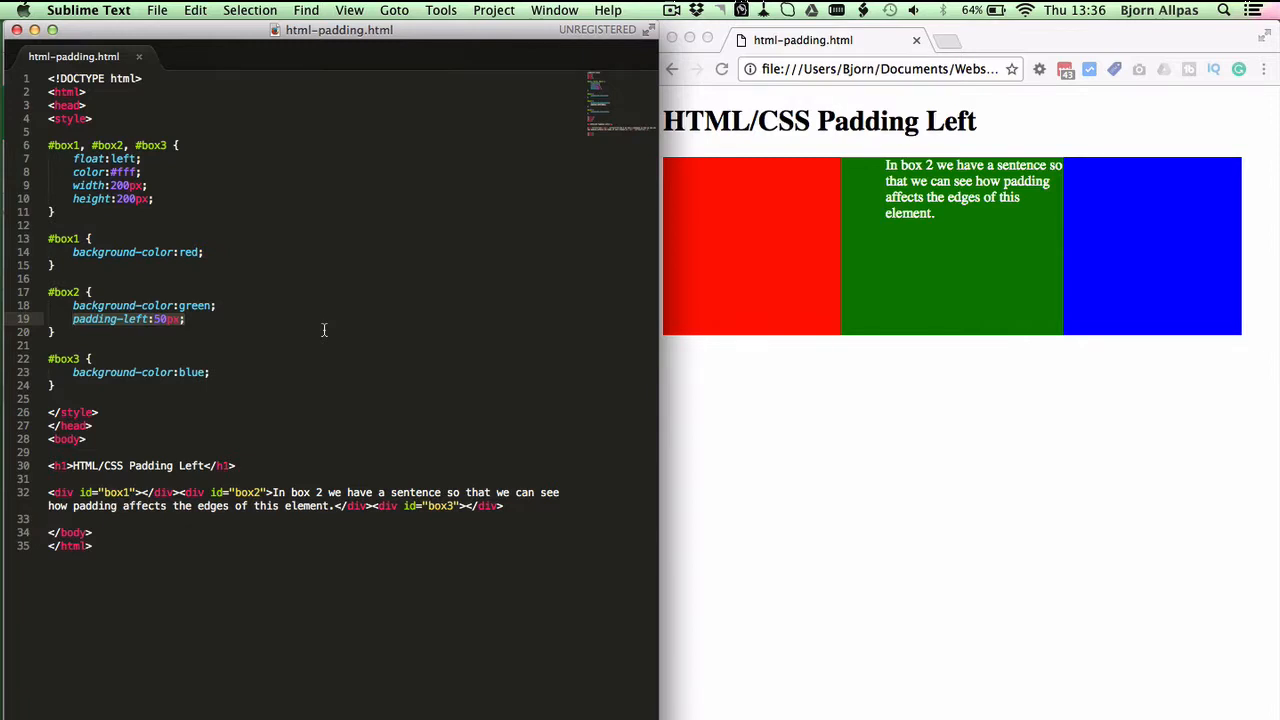
mouse_move(132, 362)
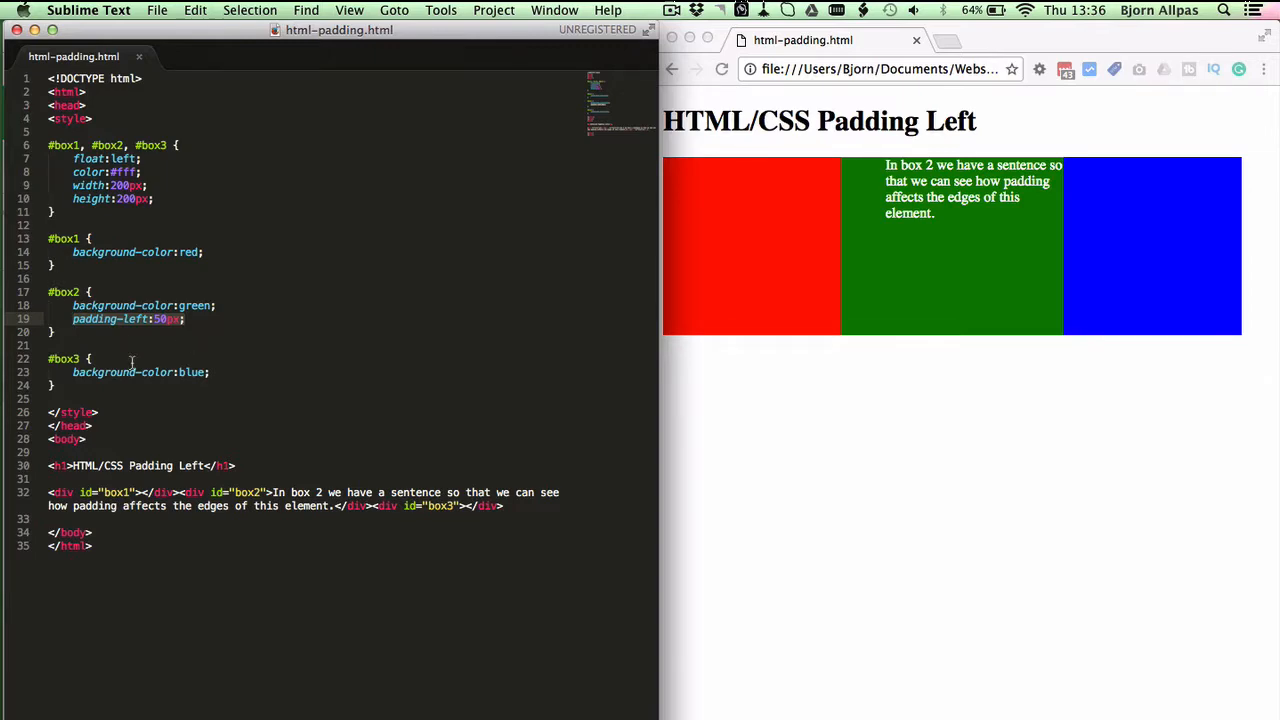